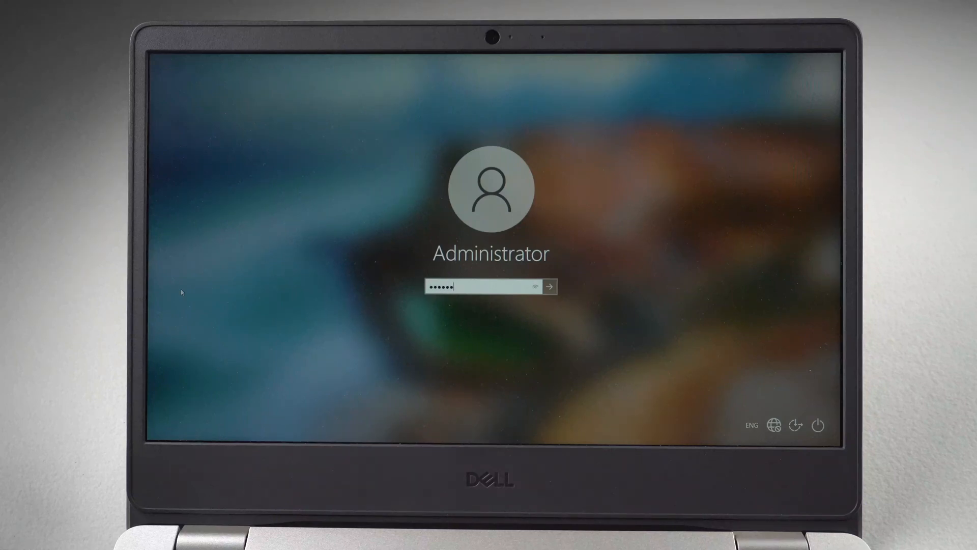
- Attempt the Administrator sign-in, then launch PassFab 4WinKey on the working PC
left_click(553, 285)
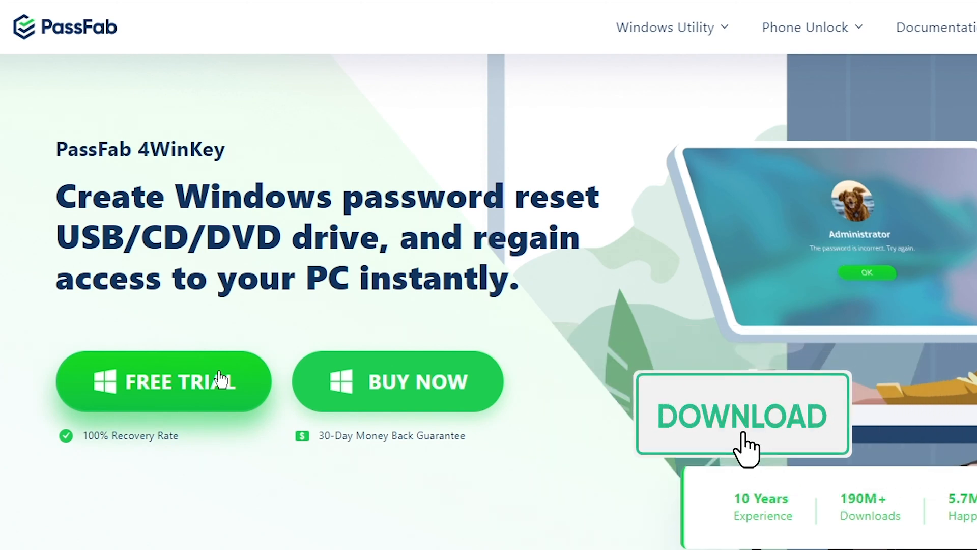
double_click(19, 275)
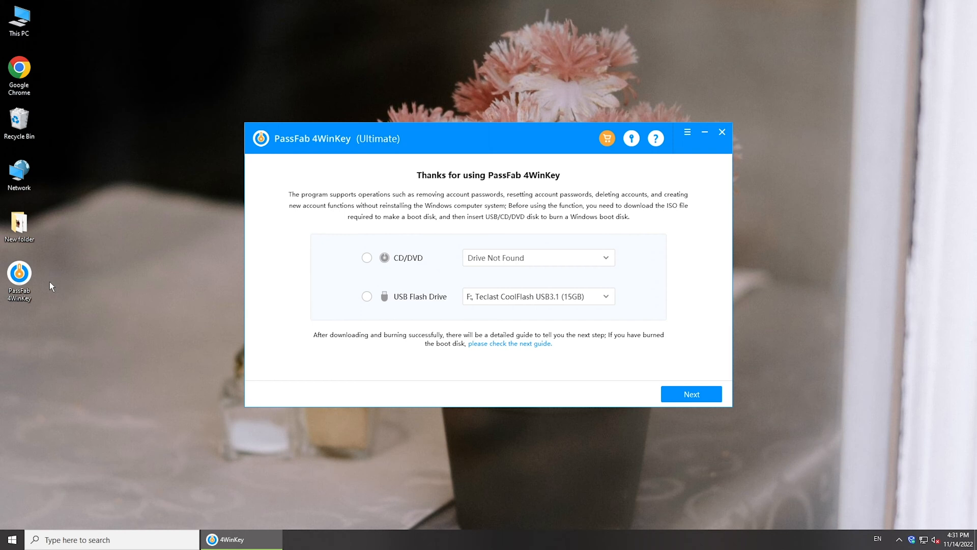
- Burn the password reset disk onto the Teclast USB flash drive
left_click(366, 296)
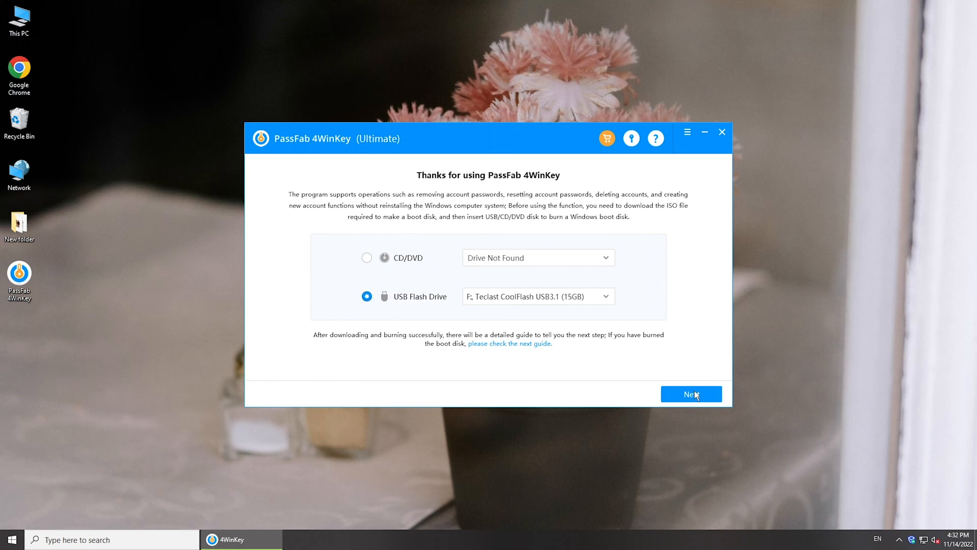
left_click(691, 394)
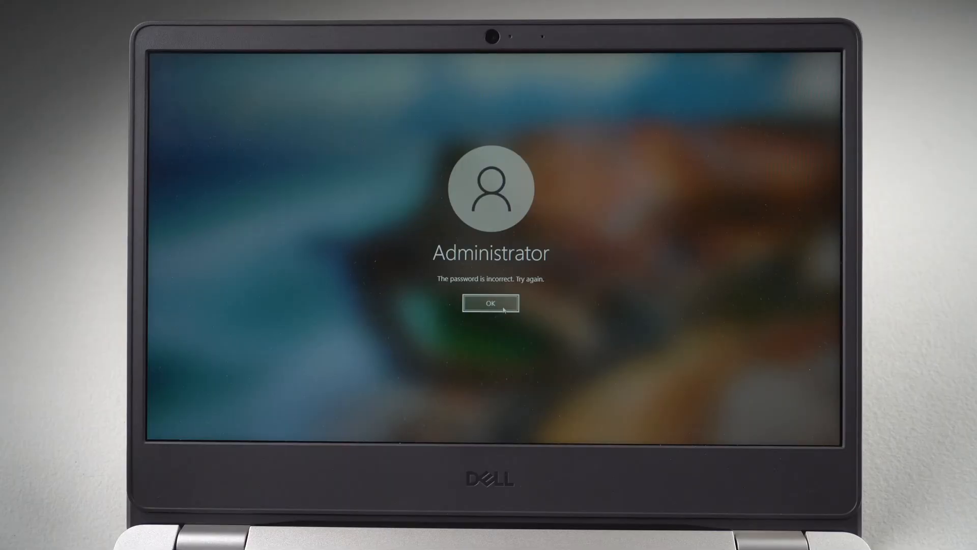
- Dismiss the incorrect-password notice and restart the laptop despite the unsaved-work warning
left_click(490, 303)
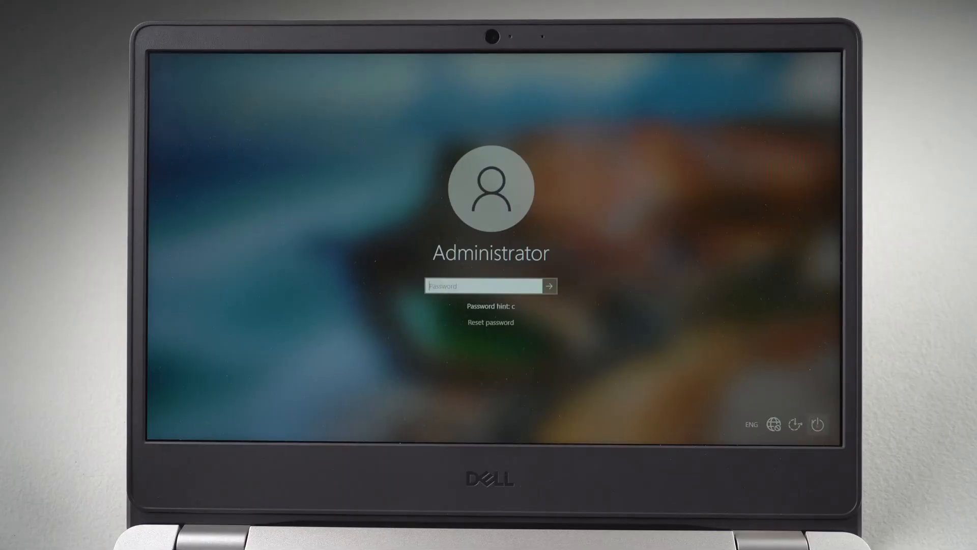
left_click(819, 422)
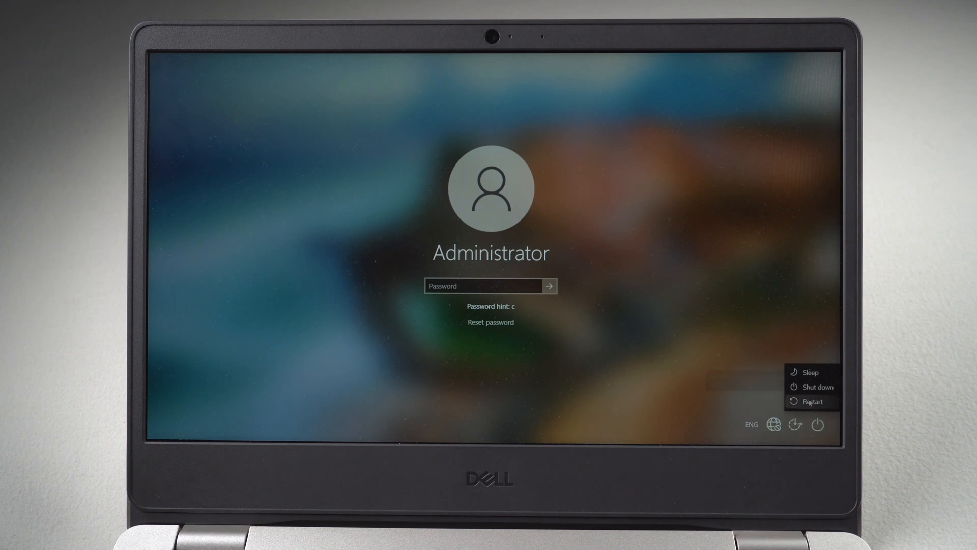
left_click(812, 402)
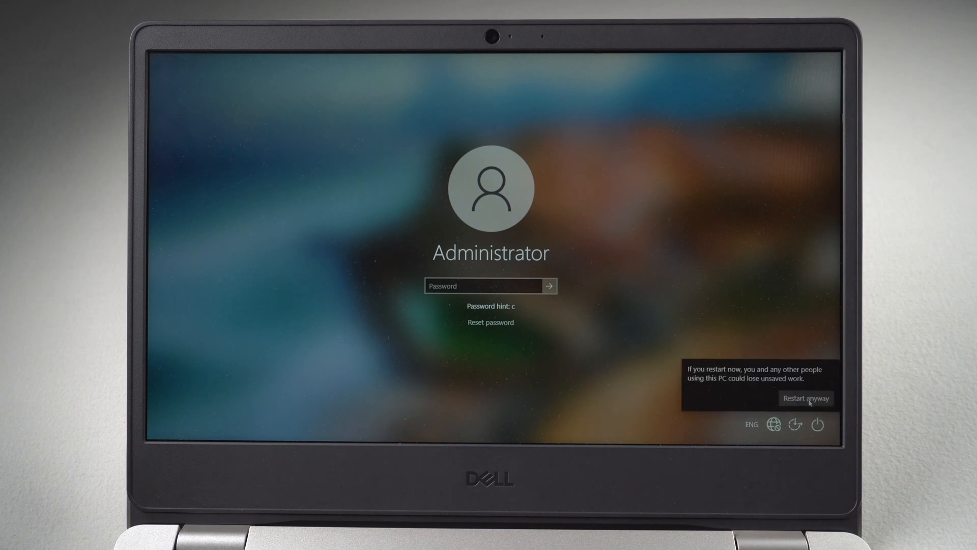
left_click(806, 397)
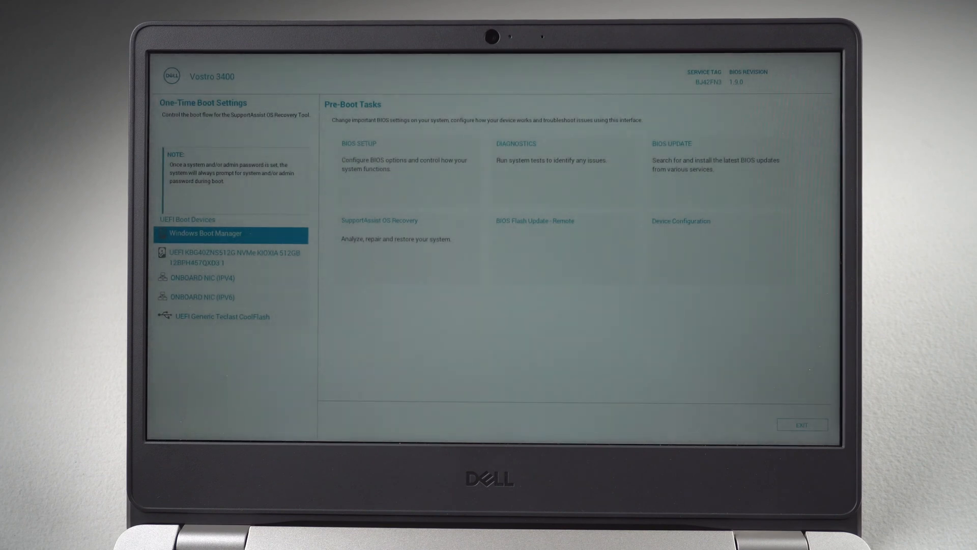
- Boot from the UEFI Generic Teclast CoolFlash entry in the One-Time Boot menu
left_click(229, 277)
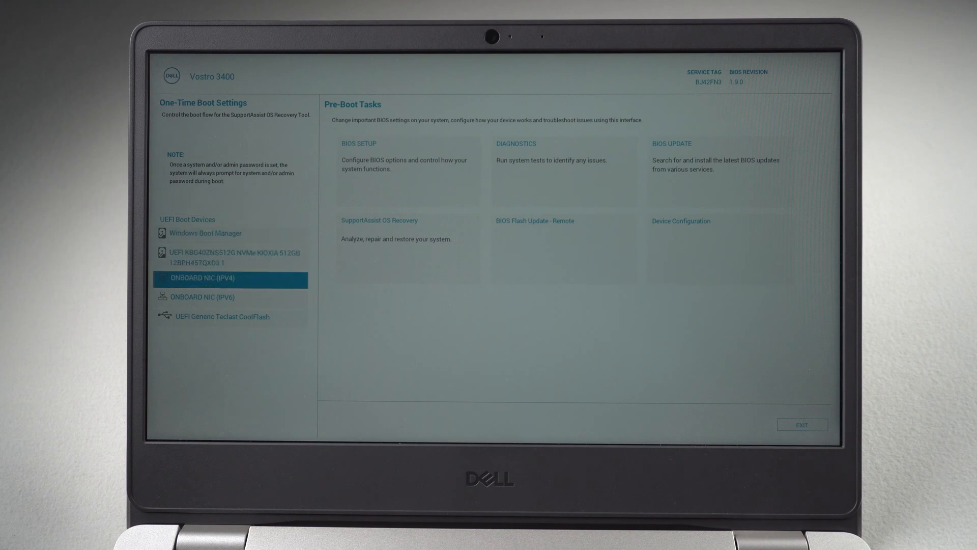
left_click(223, 317)
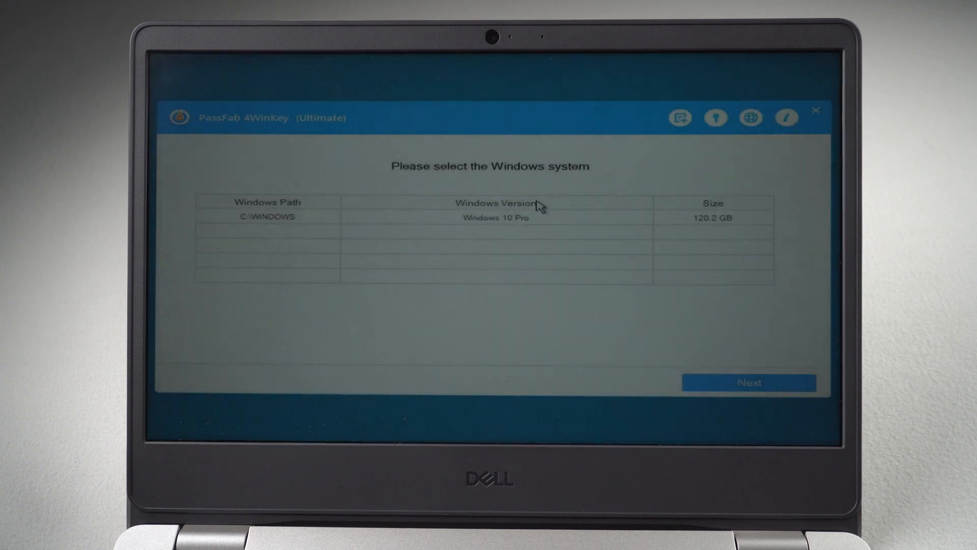
- Choose the C:\WINDOWS Windows 10 Pro installation and continue to its account list
left_click(495, 216)
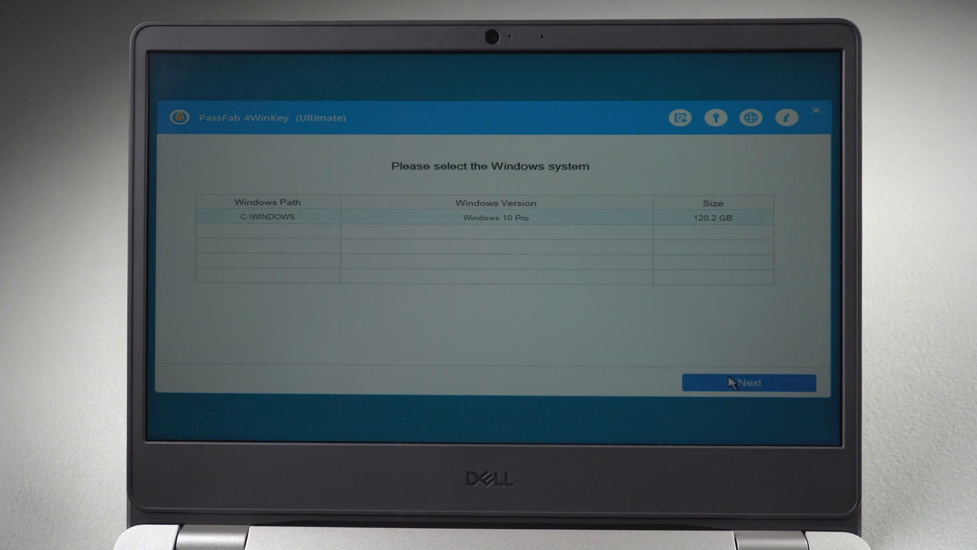
left_click(747, 383)
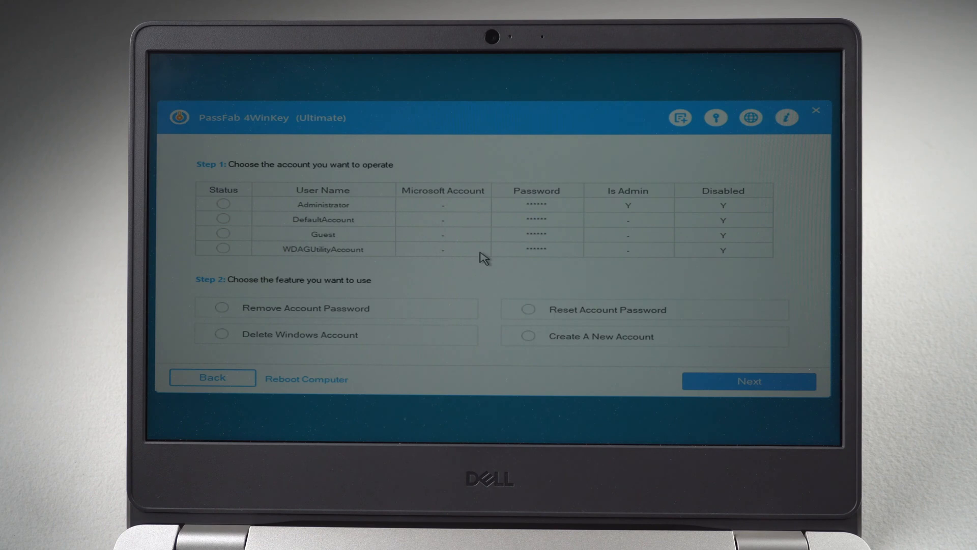
mouse_move(305, 206)
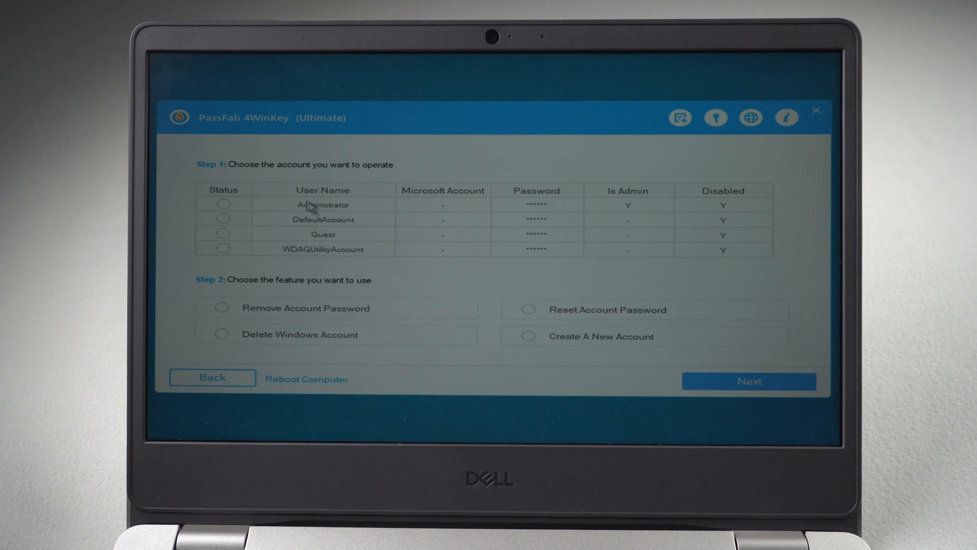
- Apply Remove Account Password to the Administrator account
left_click(222, 205)
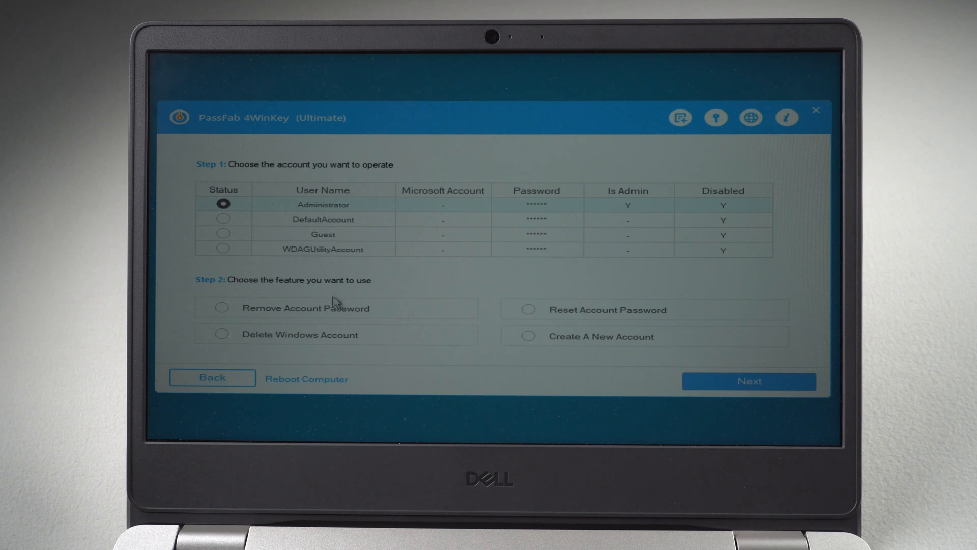
left_click(222, 307)
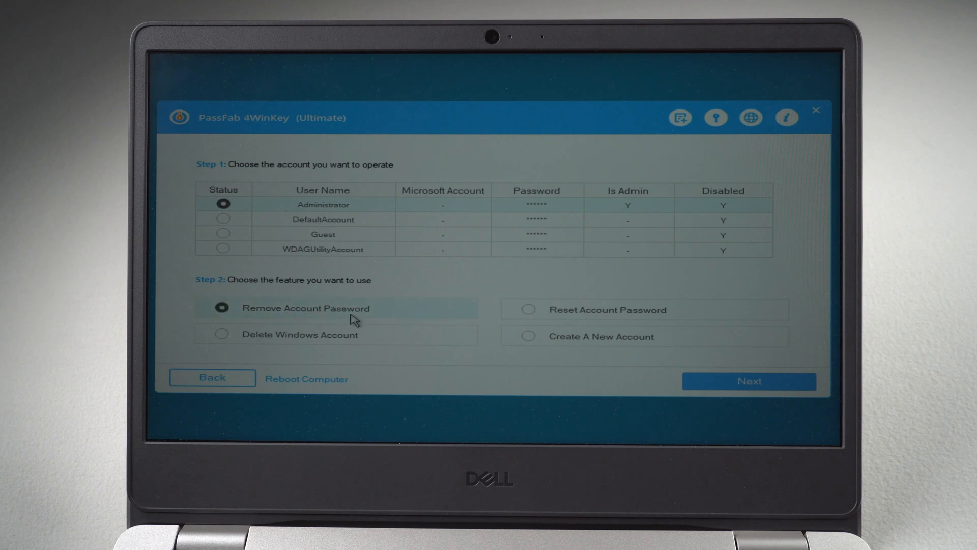
left_click(749, 381)
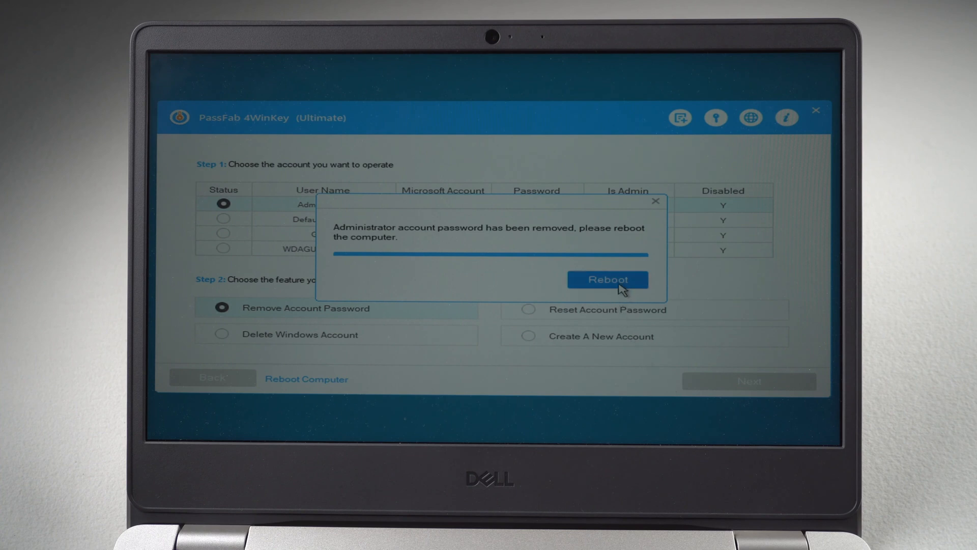
- Reboot and acknowledge the Congratulations message, reaching the Administrator sign-in screen
left_click(608, 278)
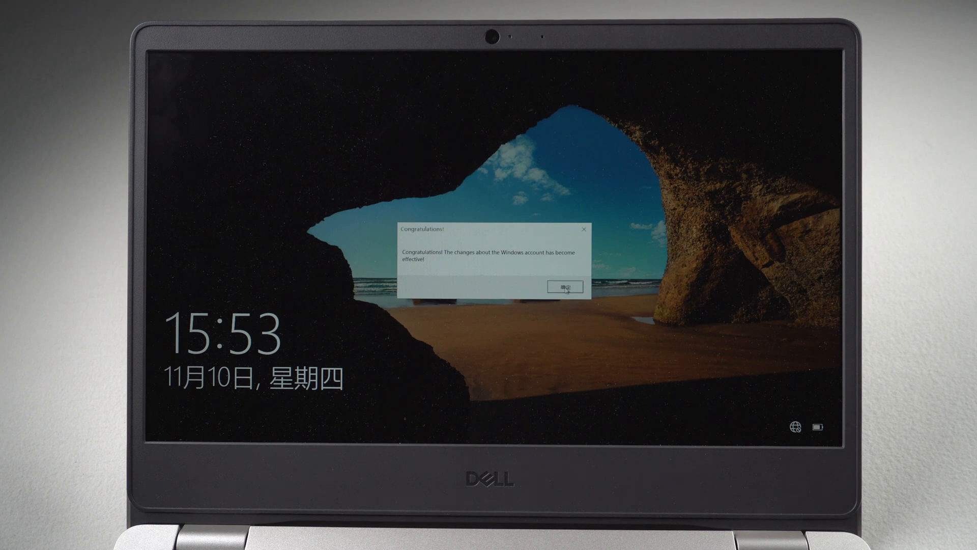
left_click(566, 286)
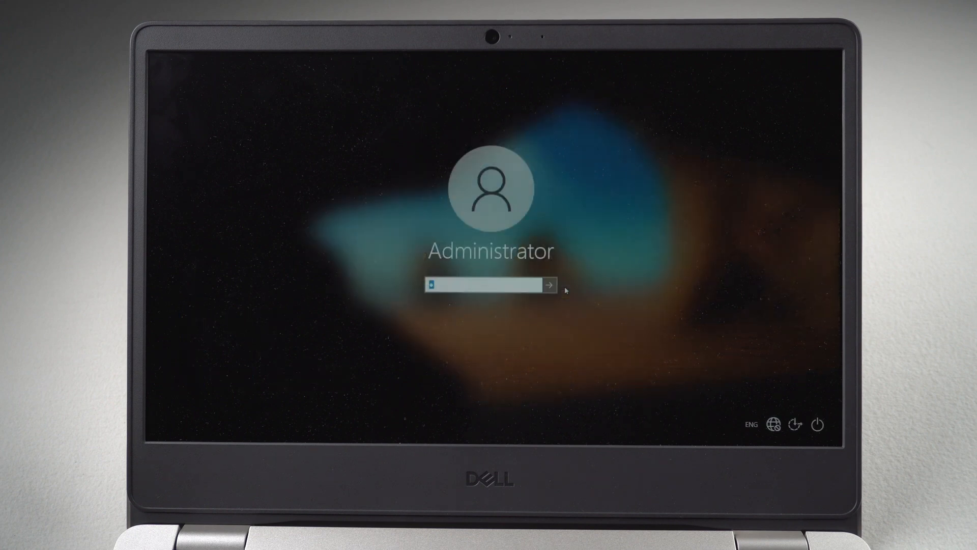